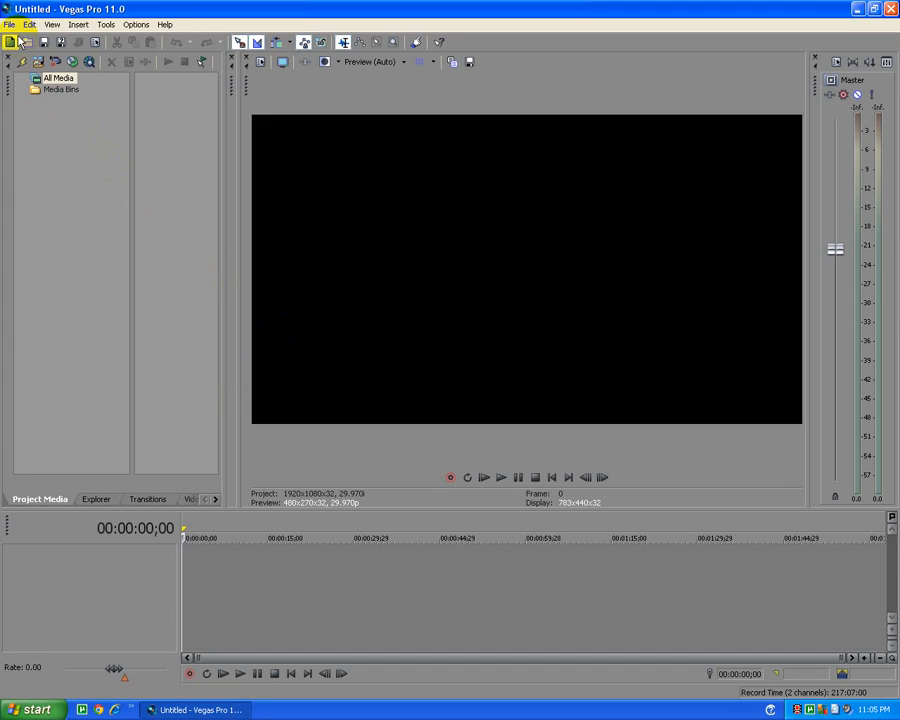
mouse_move(144, 128)
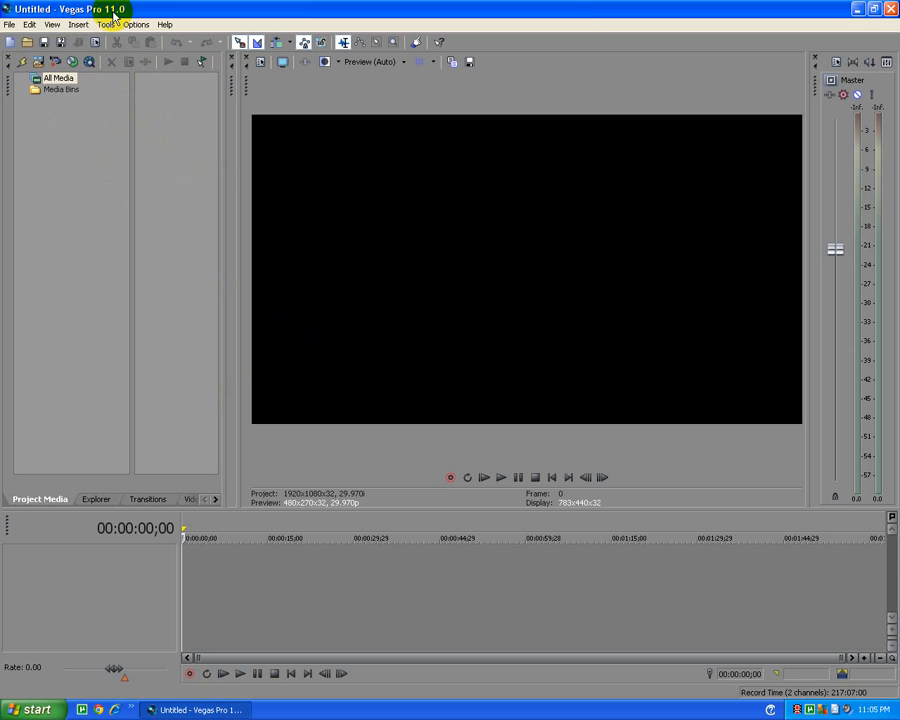
Bring up Import Media and choose the earliest BioShockInfinite AVI recording on drive D:
left_click(12, 24)
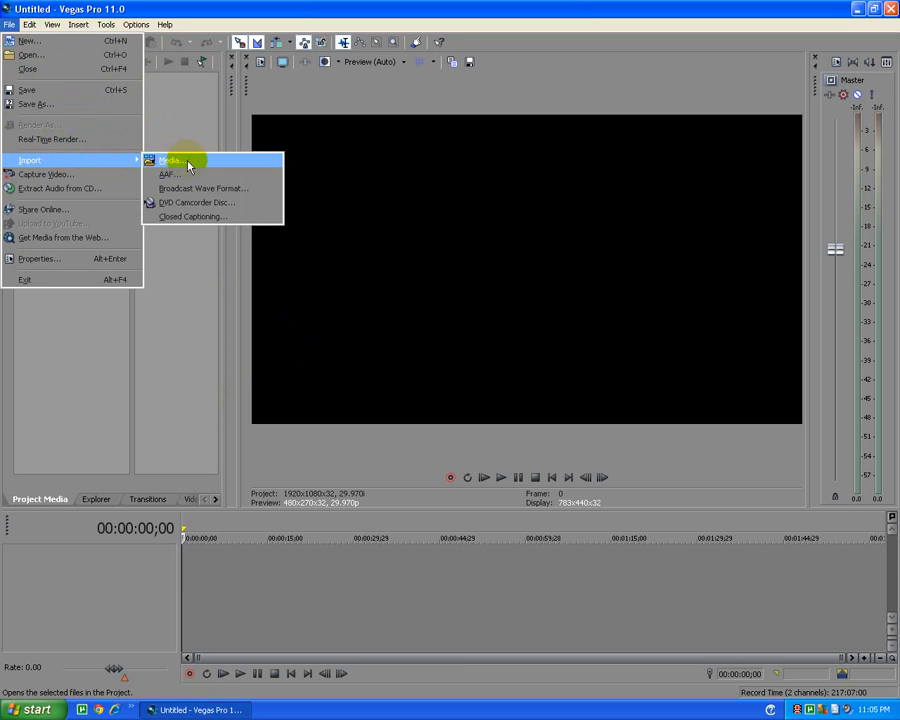
left_click(172, 160)
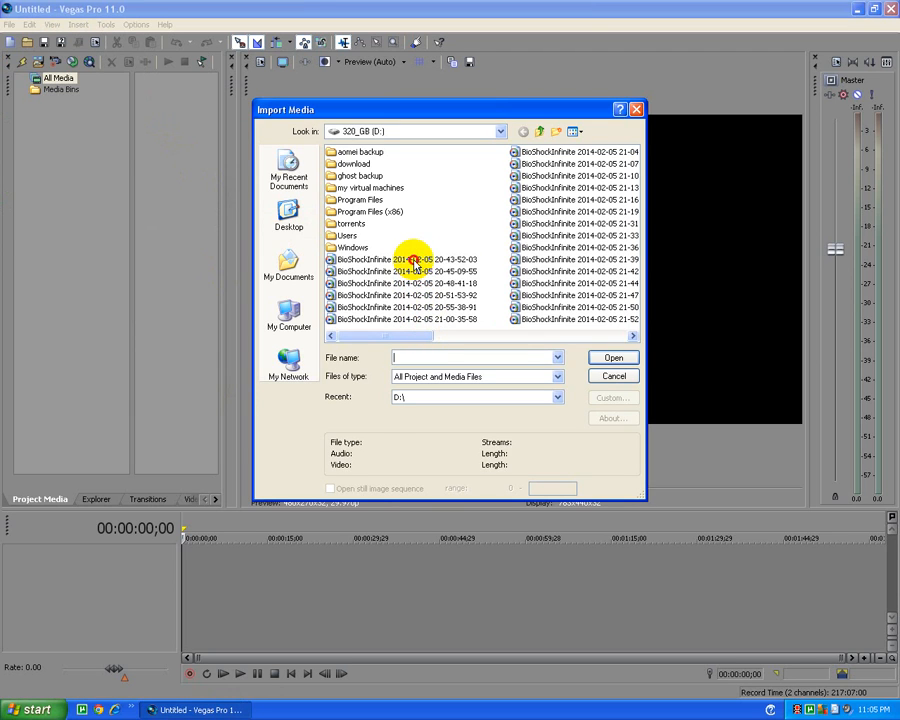
left_click(404, 260)
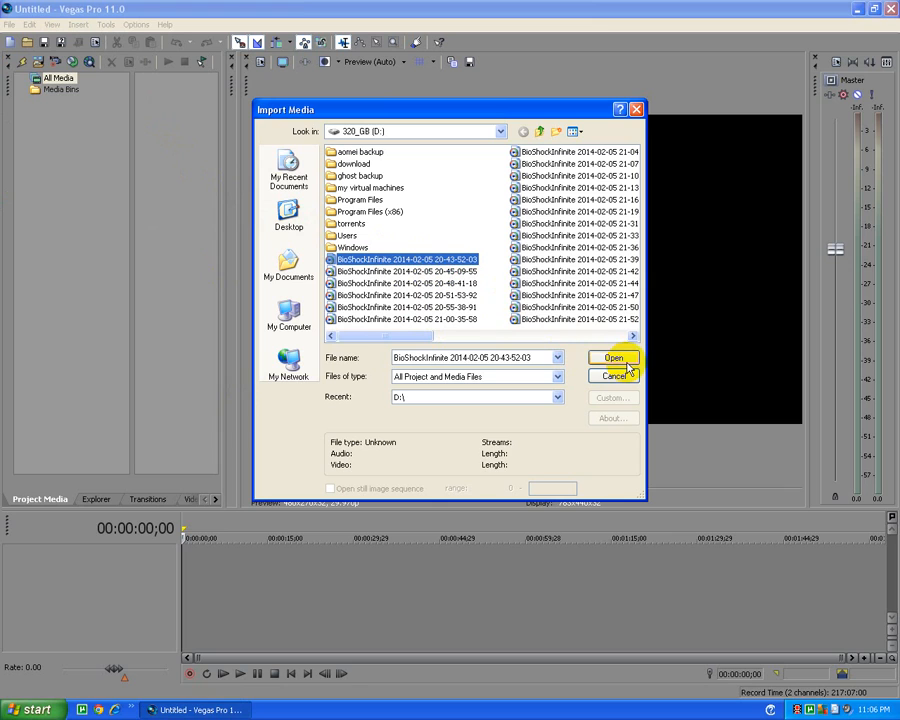
Attempt the import, review the codec error details, dismiss it and minimize Vegas Pro
left_click(612, 358)
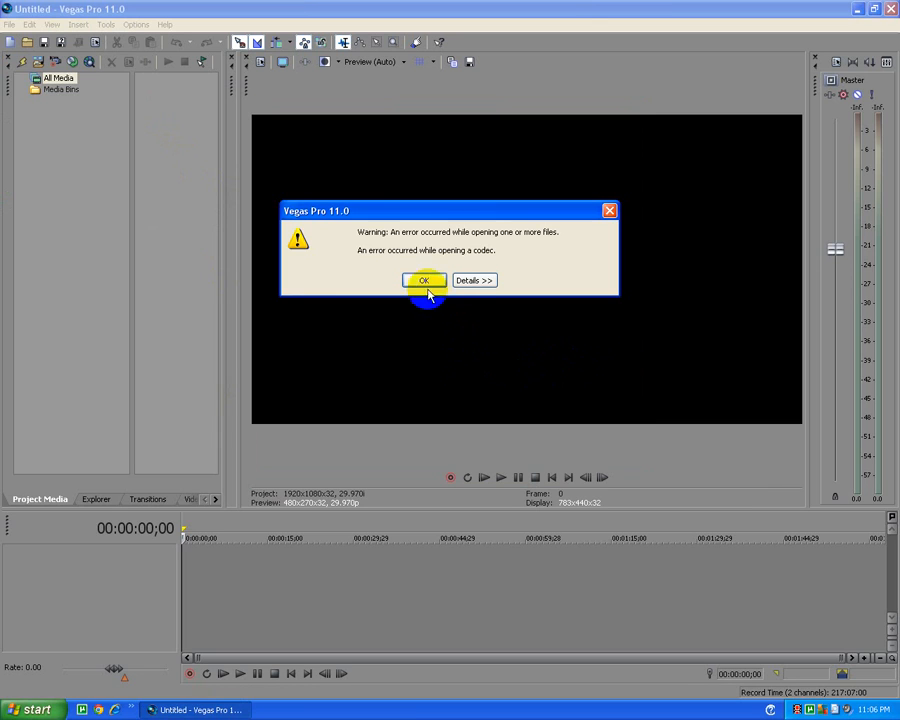
mouse_move(440, 262)
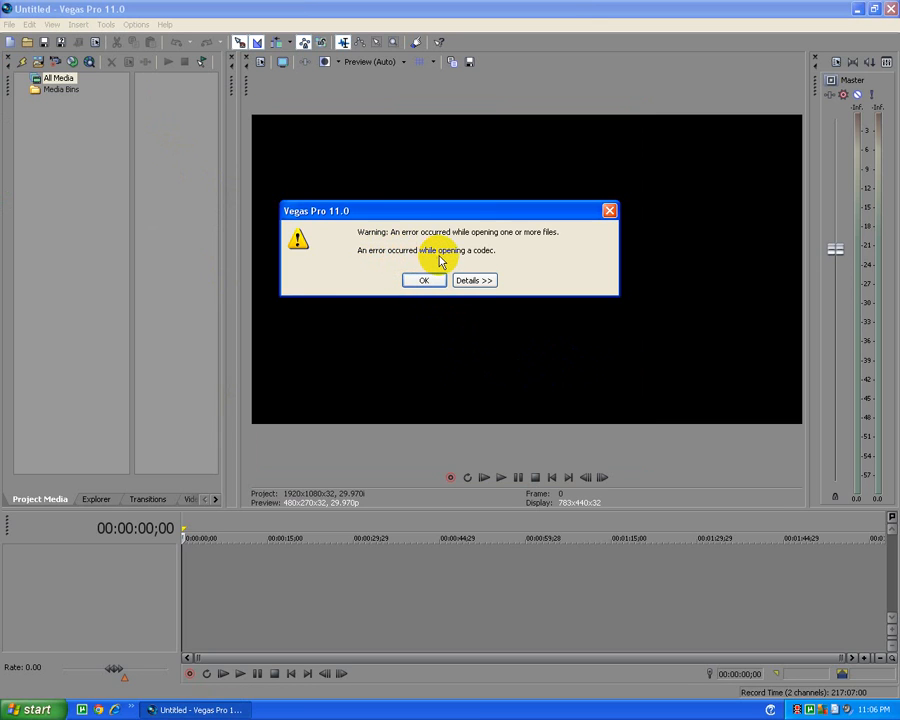
left_click(472, 280)
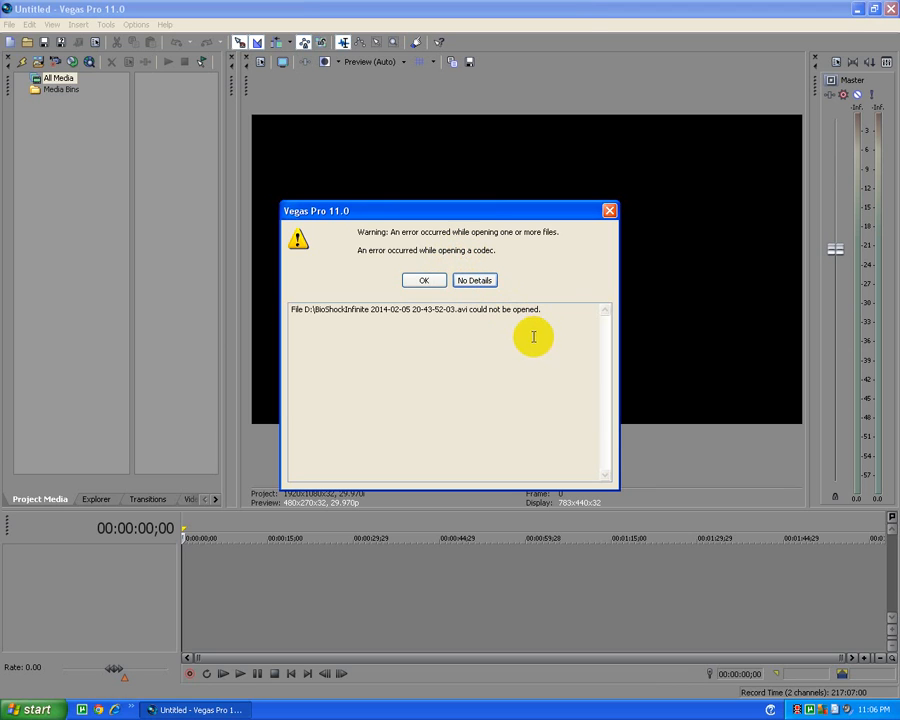
mouse_move(532, 308)
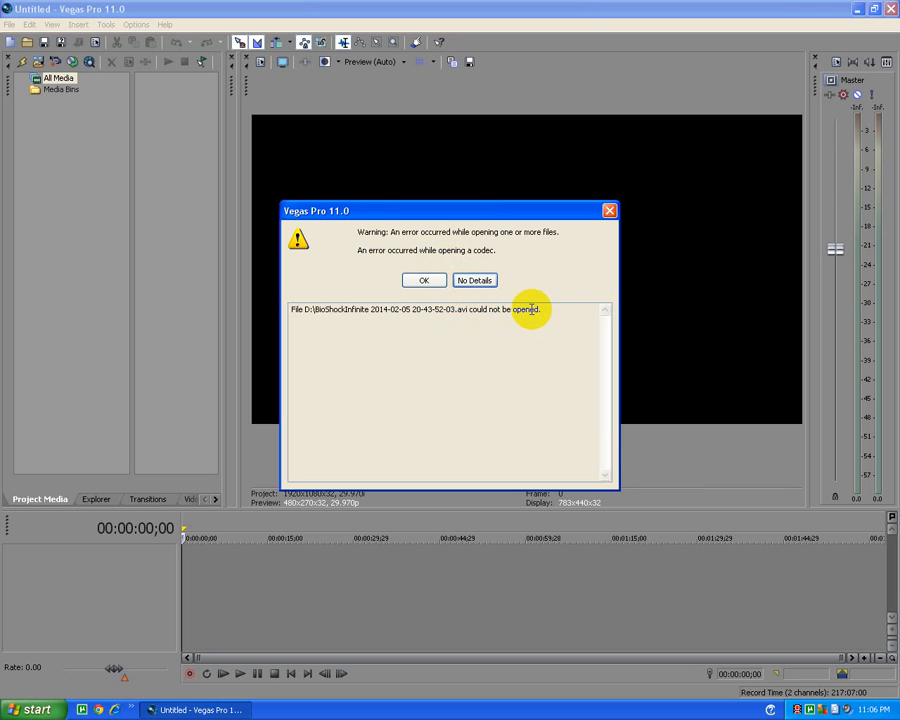
left_click(424, 280)
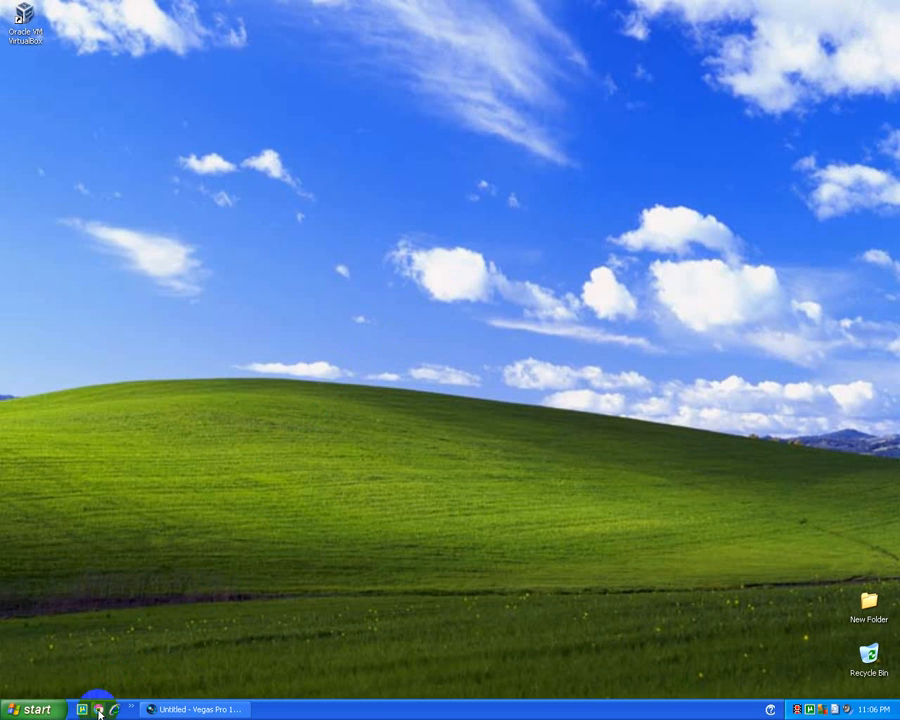
Search Chrome for 'download fraps' and get the Fraps 3.5.99 setup from fraps.com
left_click(100, 708)
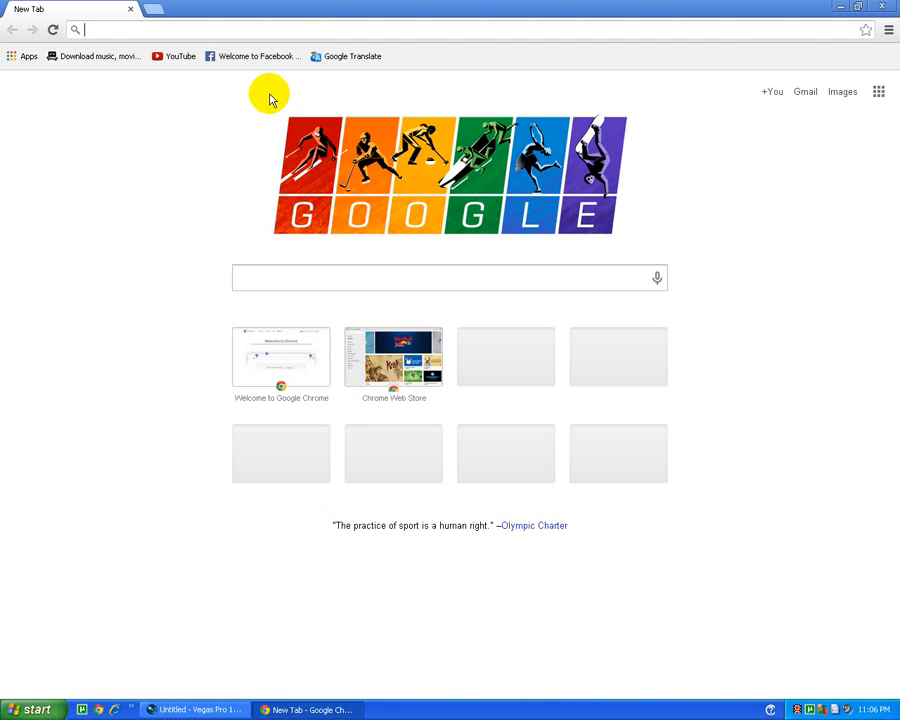
type("download fraps")
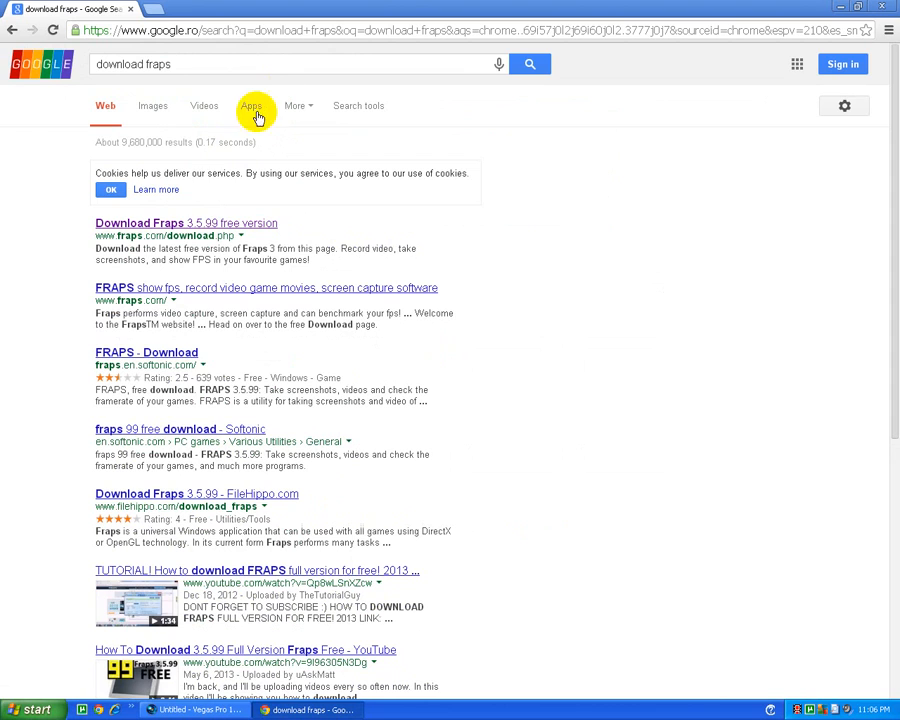
mouse_move(160, 224)
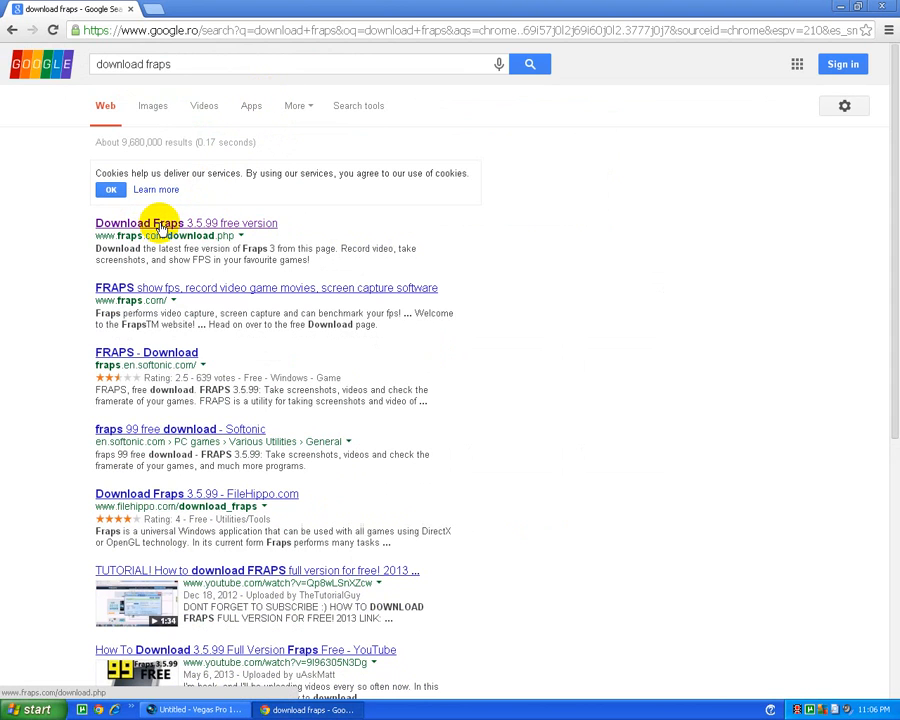
left_click(160, 224)
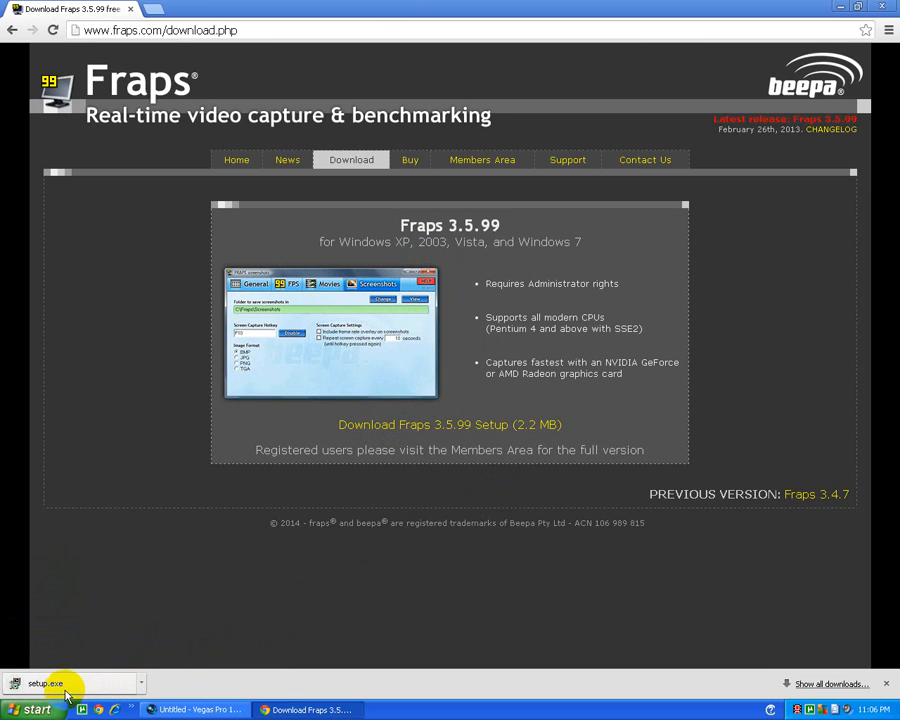
Run the downloaded setup.exe and install Fraps 3.5.99 with the default folder, then close the installer
left_click(48, 684)
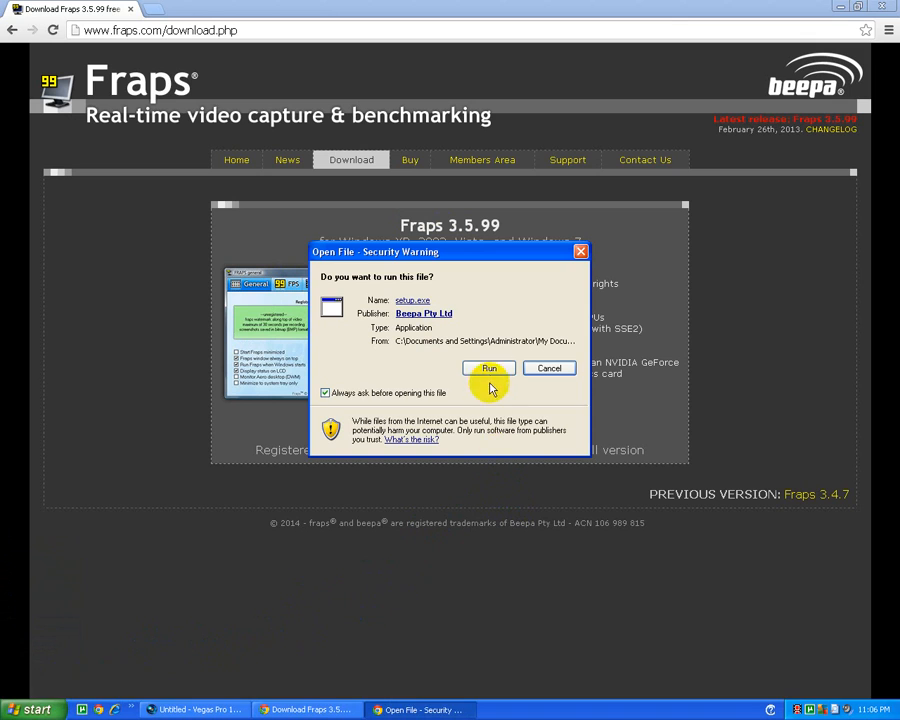
left_click(488, 368)
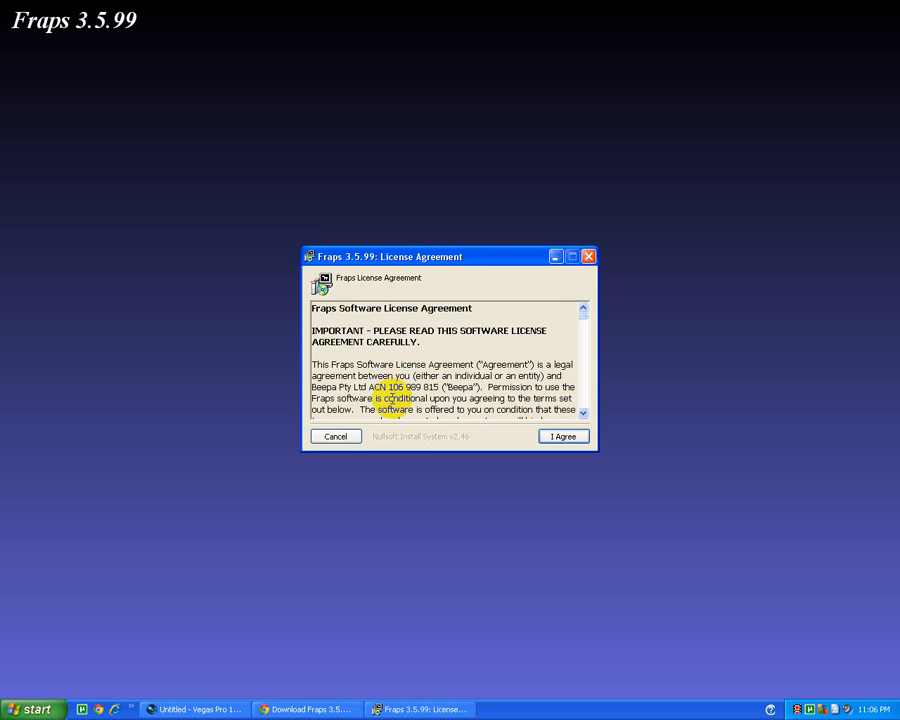
left_click(564, 436)
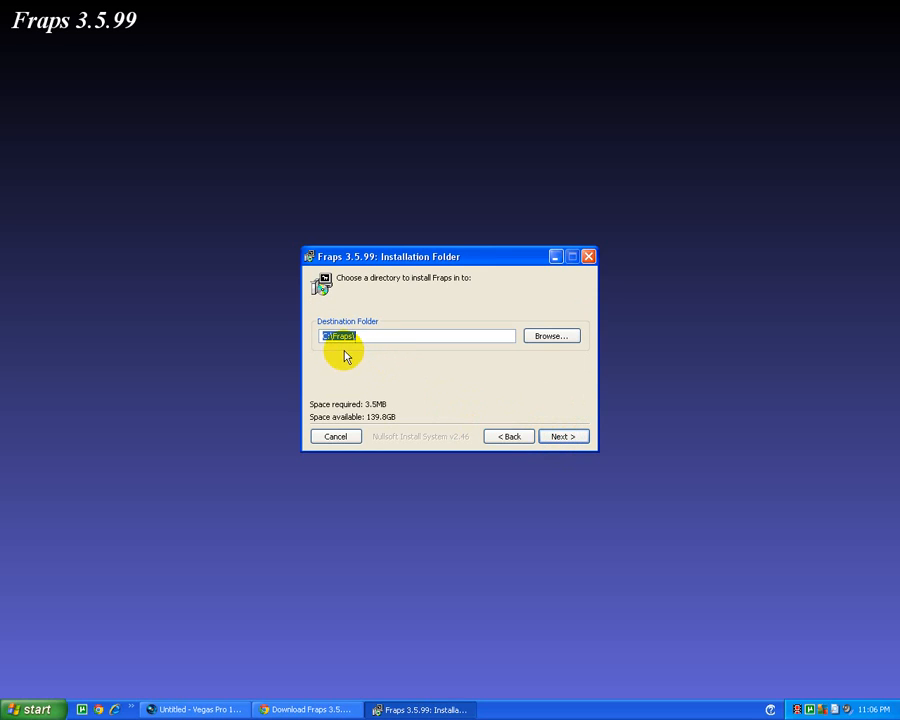
left_click(564, 436)
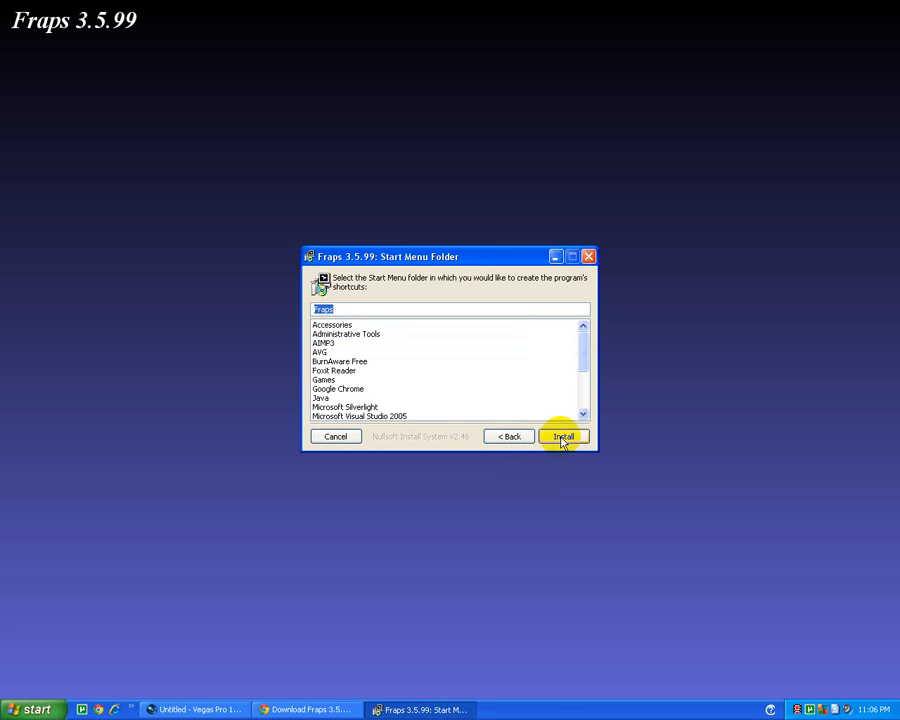
left_click(564, 436)
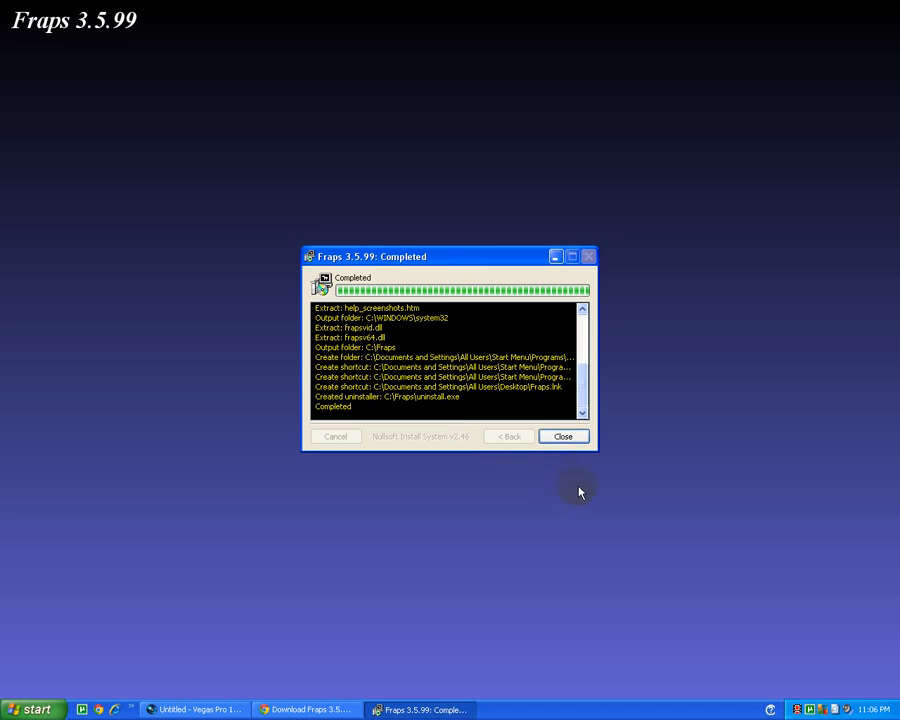
left_click(564, 436)
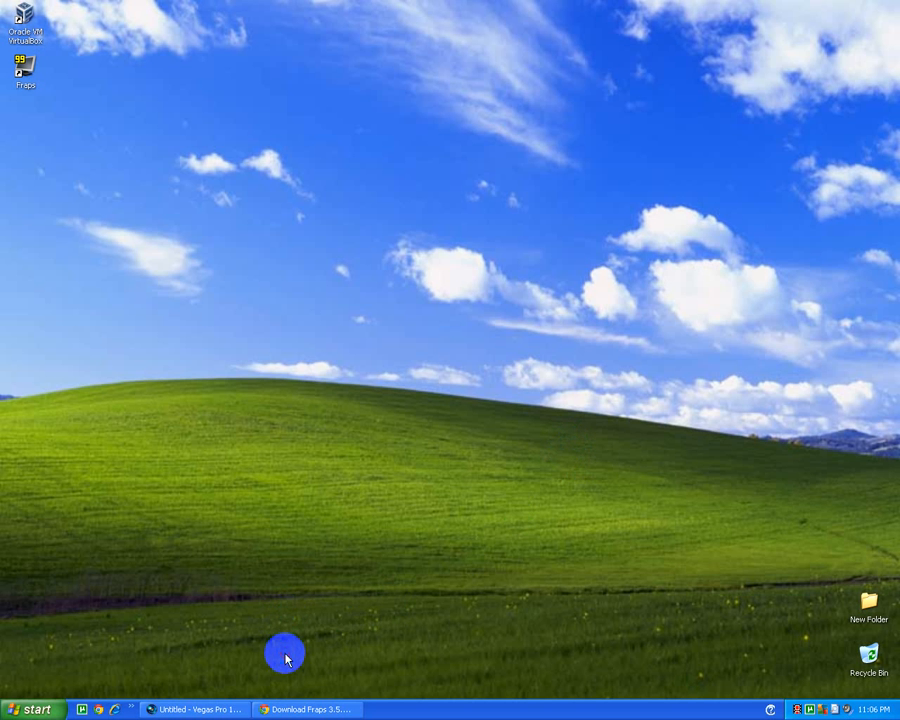
Restore Vegas Pro and import the BioShockInfinite AVI into Project Media without a codec error
right_click(300, 704)
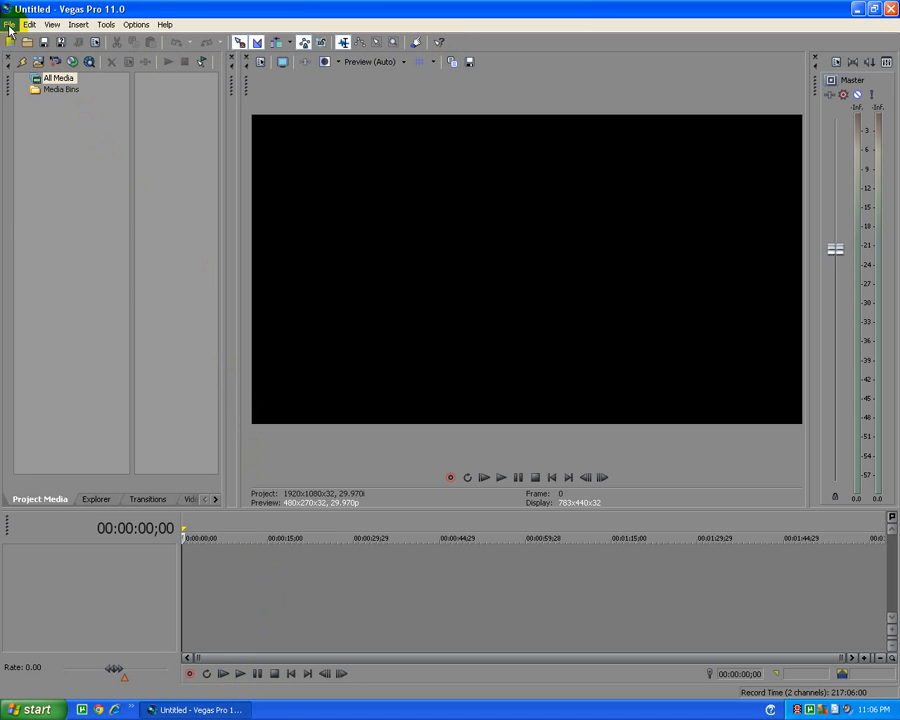
left_click(10, 24)
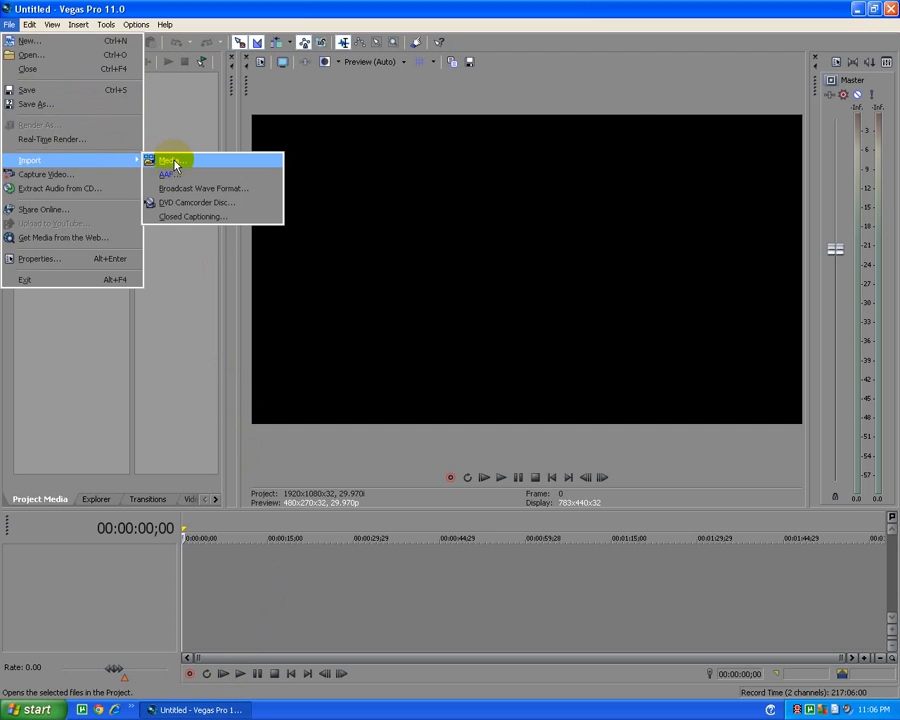
left_click(170, 160)
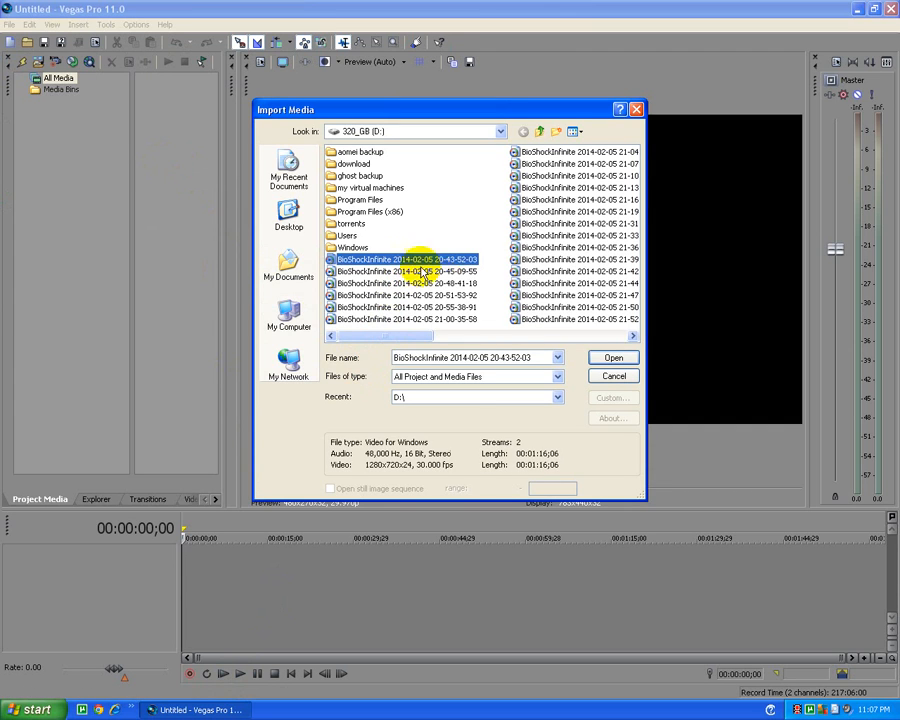
left_click(612, 356)
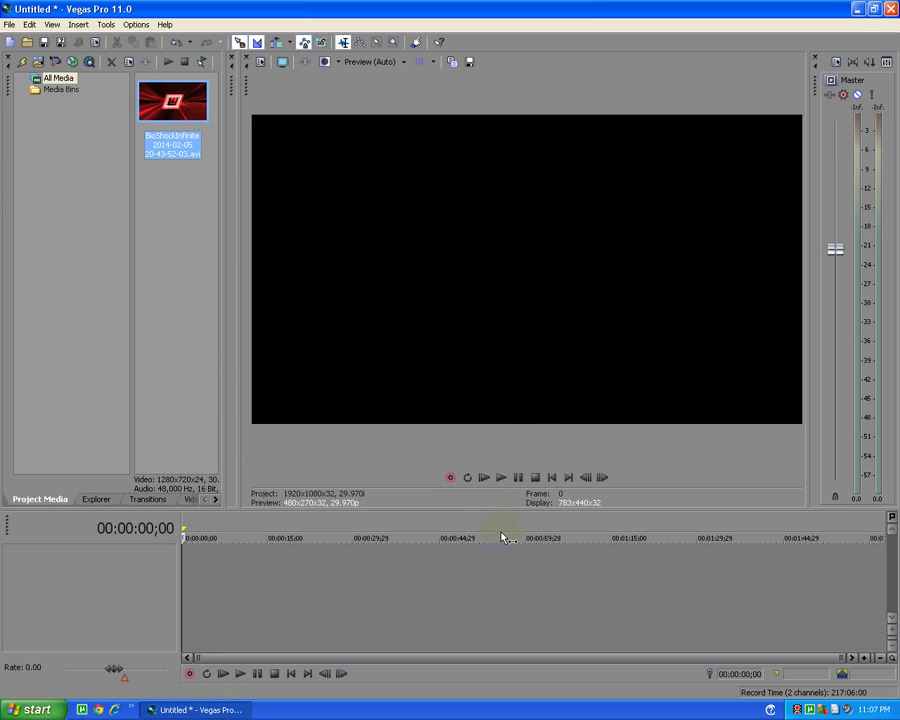
Drag the BioShock clip onto the timeline and play it from about 52 seconds in
left_click_drag(172, 100, 232, 568)
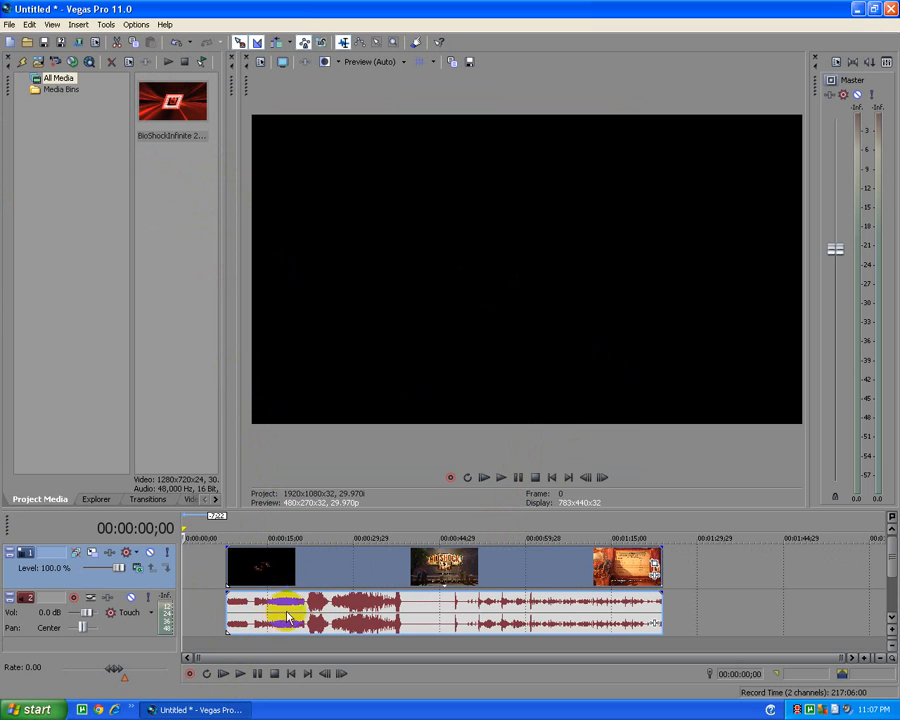
left_click(304, 540)
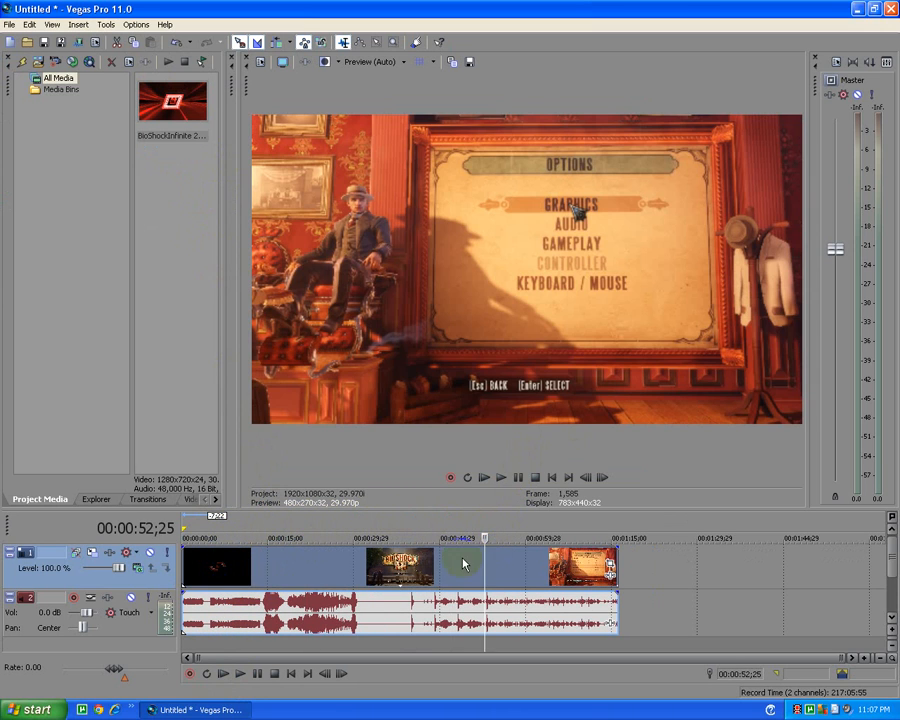
left_click(536, 476)
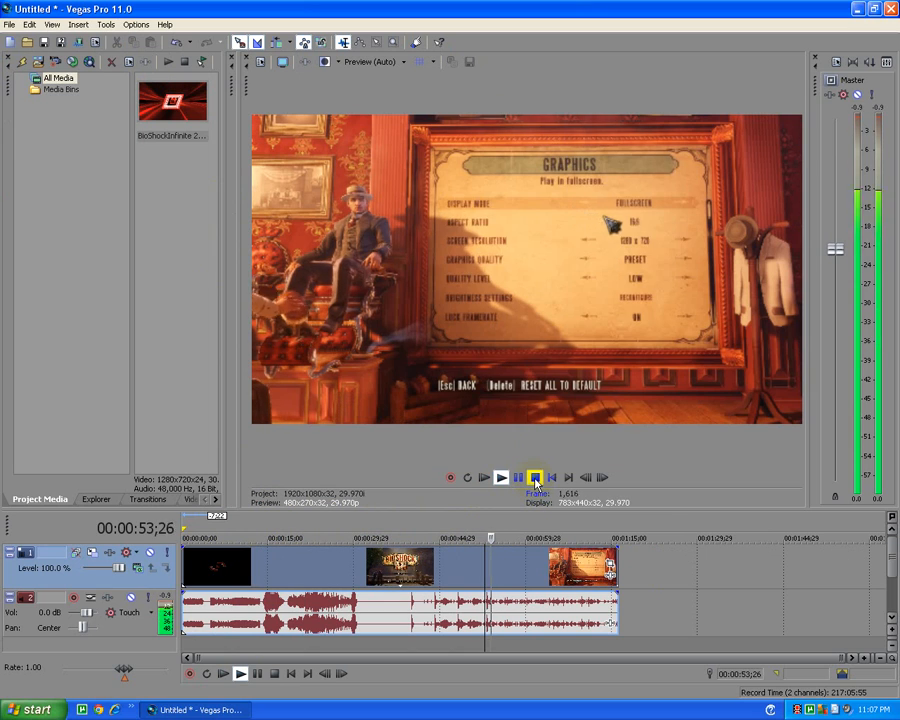